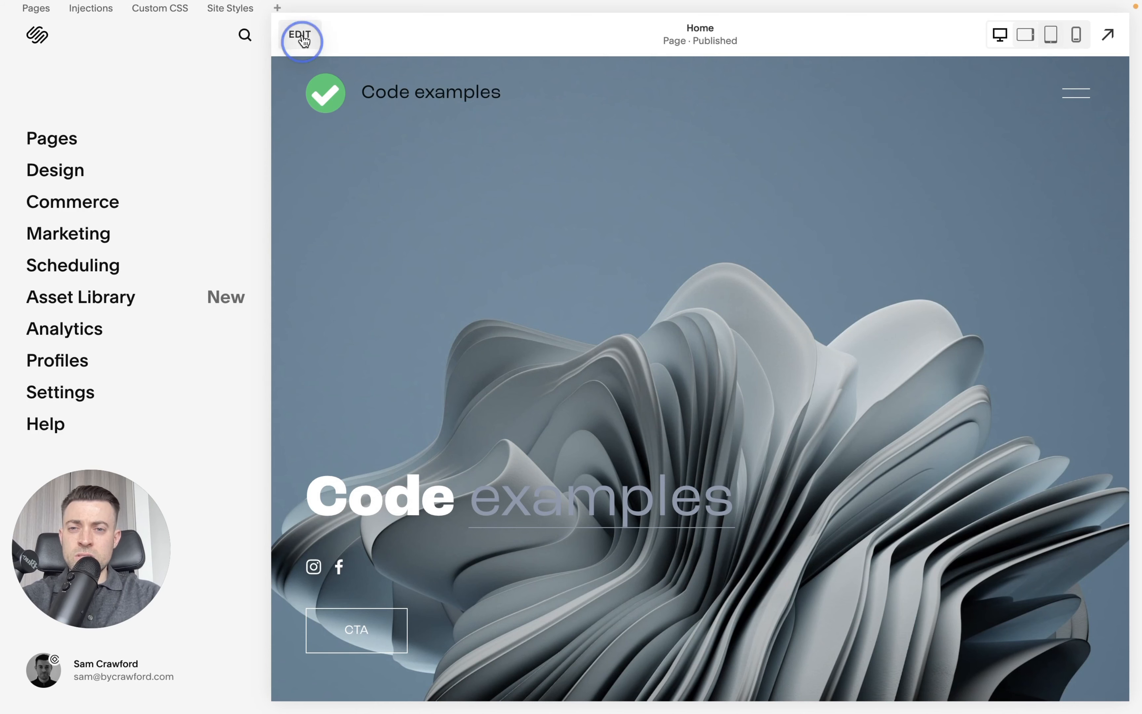
# Enter edit mode on the home page and place the social icons beside the Code examples heading
pyautogui.click(299, 38)
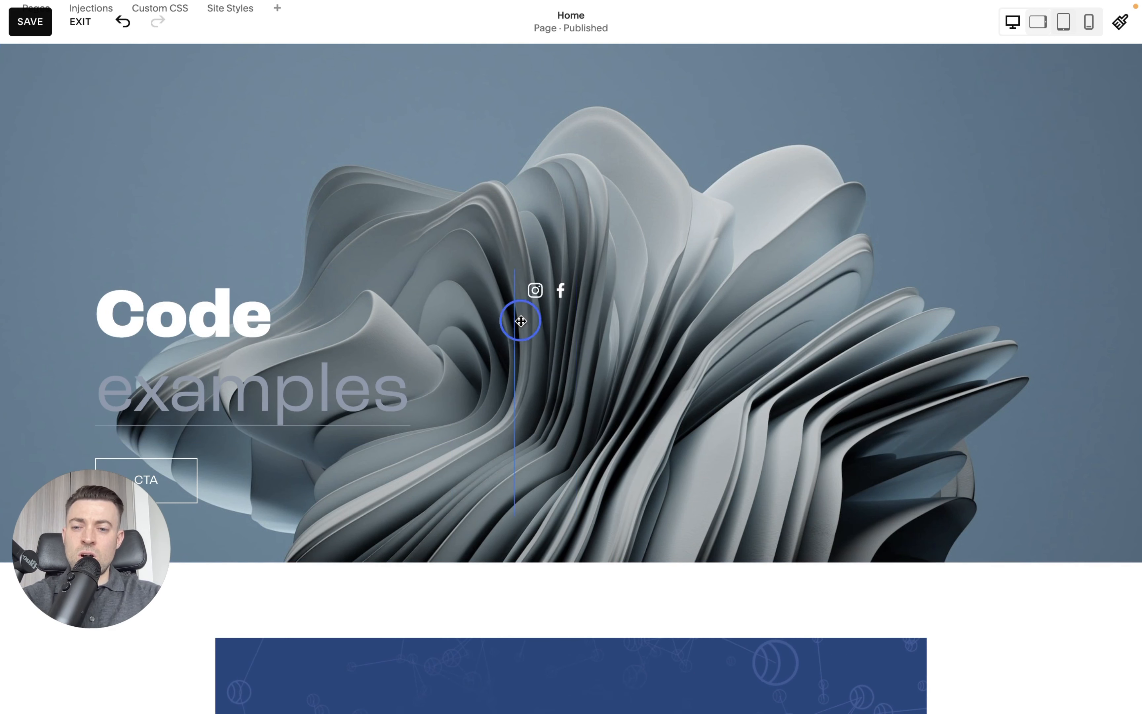
pyautogui.moveTo(520, 322); pyautogui.dragTo(386, 356)
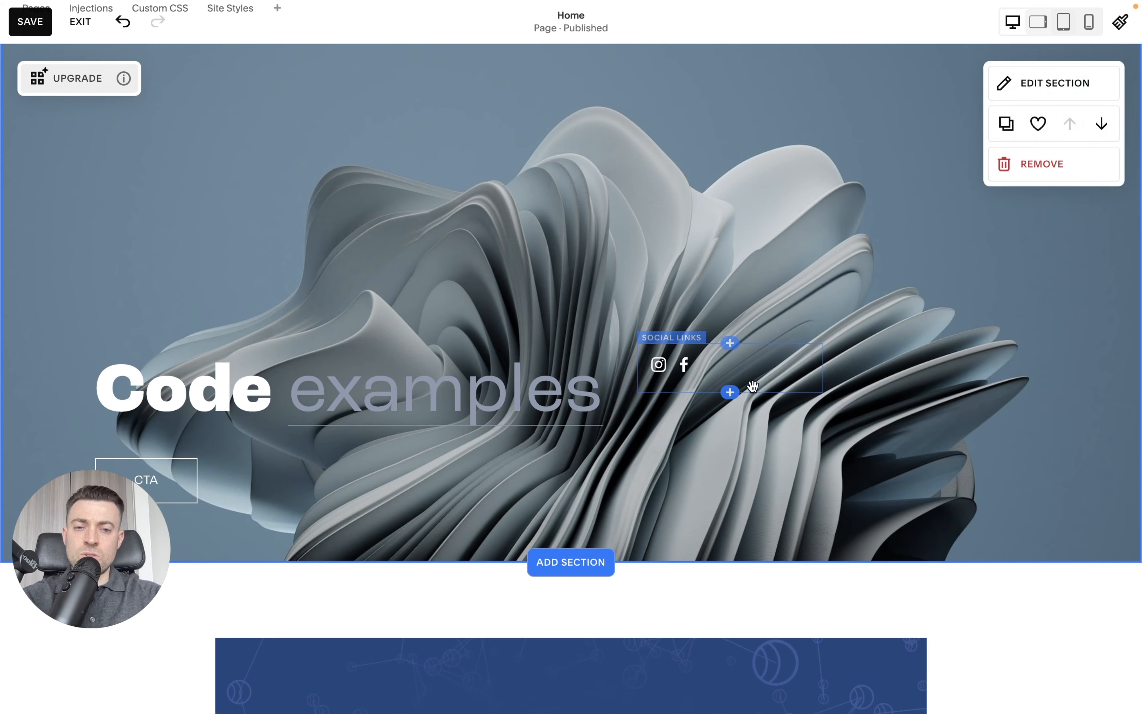
# Add the Introduce your brand intro section below the hero and select its heading on the grid
pyautogui.scroll(-3)
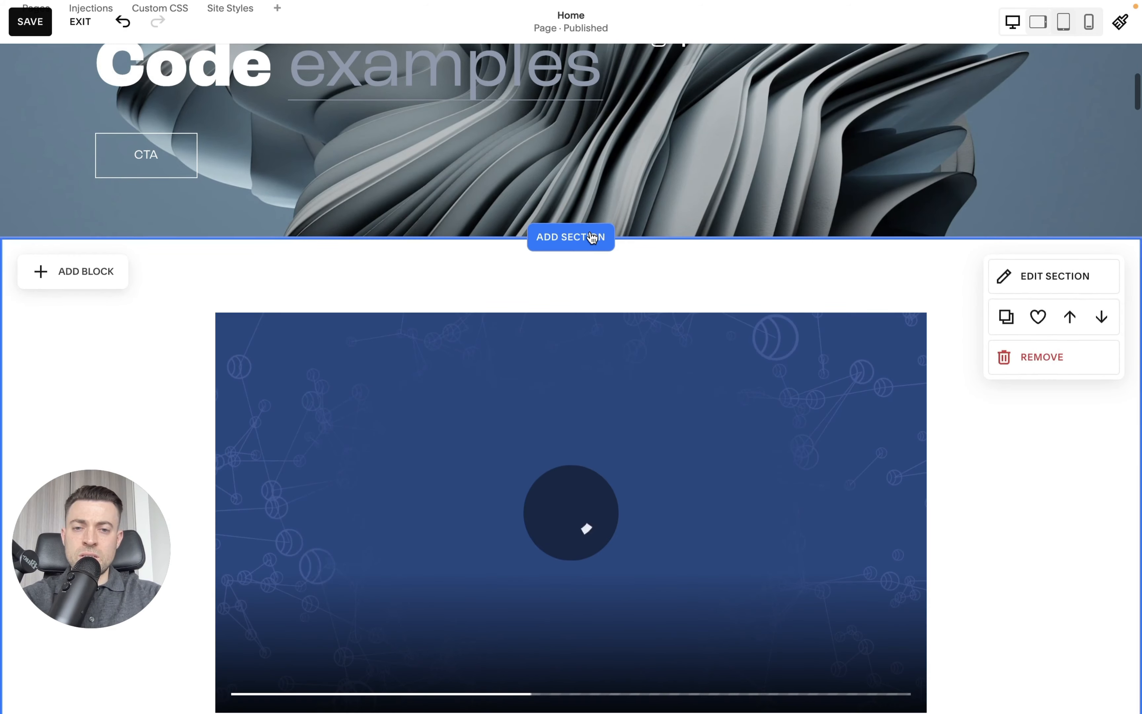
pyautogui.click(571, 237)
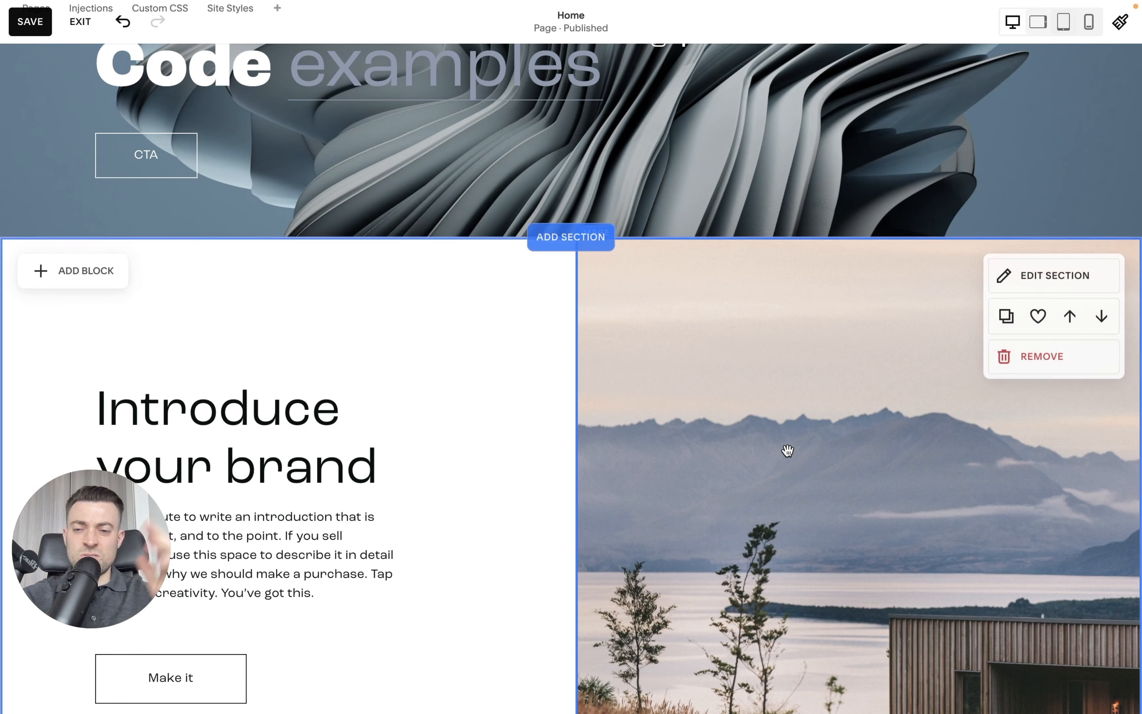
pyautogui.scroll(-3)
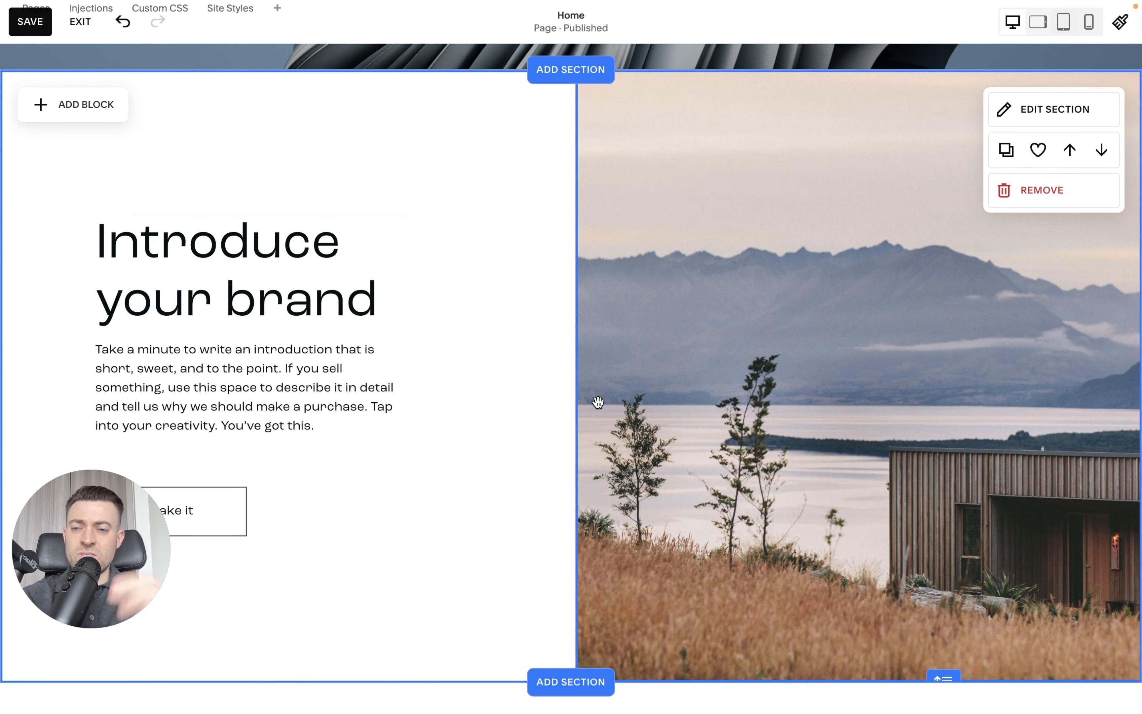
pyautogui.click(248, 287)
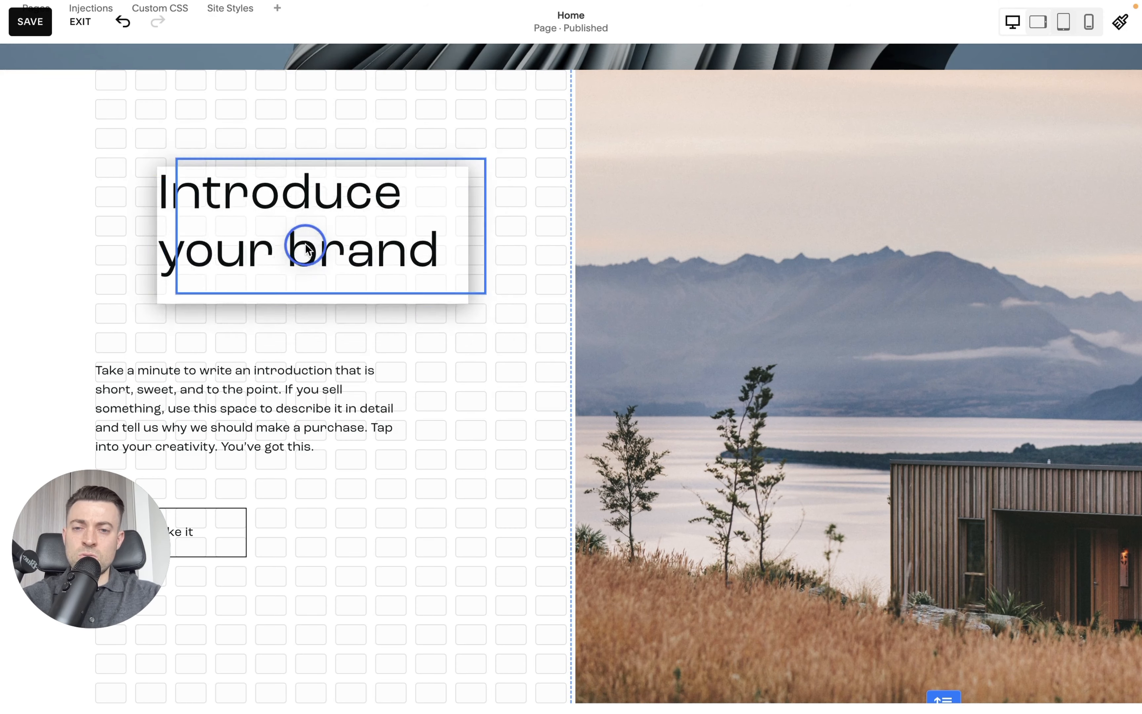
# Shift the heading further right and lay the body text over the landscape image
pyautogui.scroll(-3)
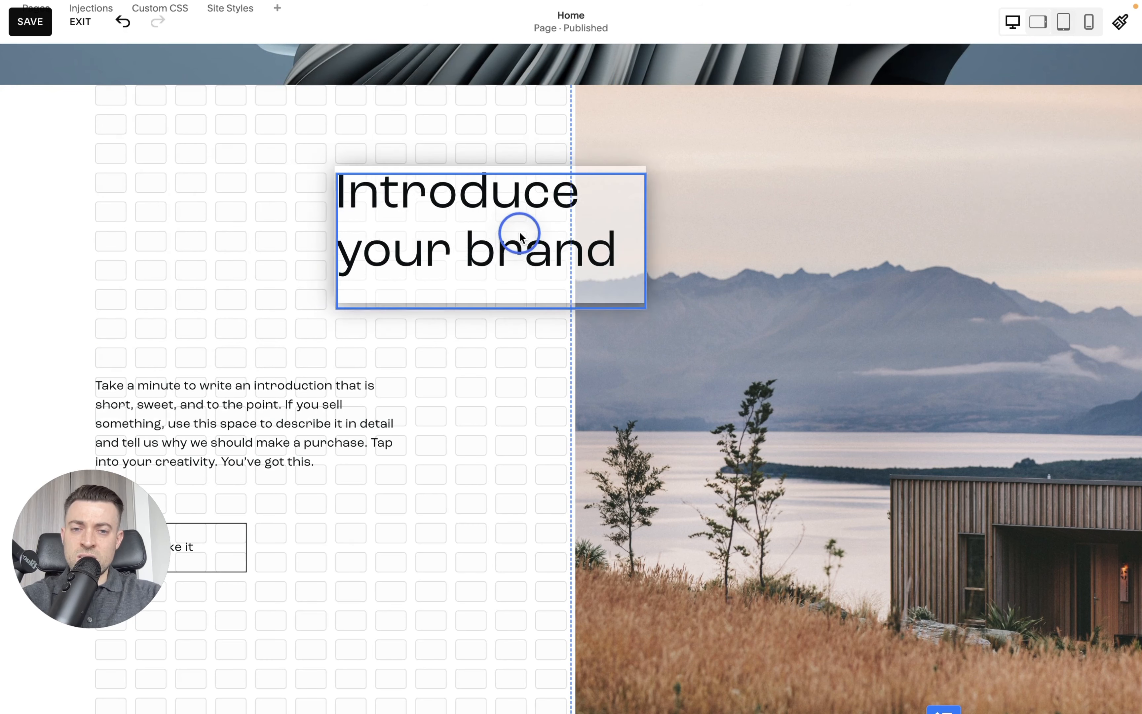
pyautogui.click(509, 248)
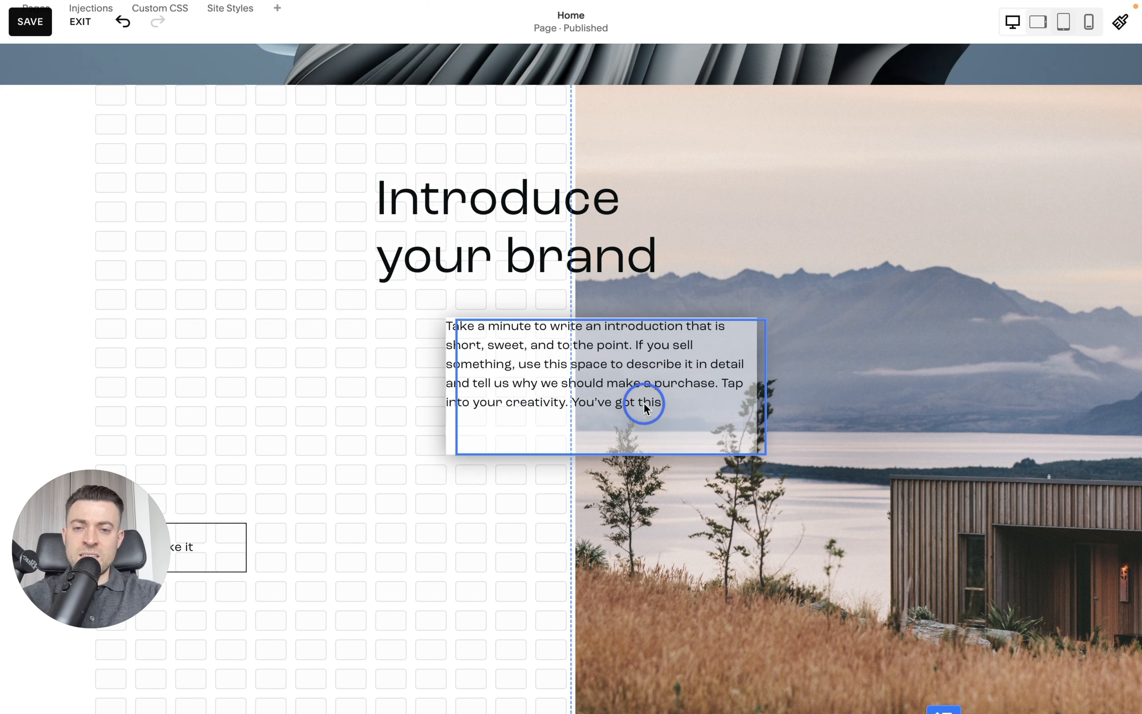
pyautogui.click(611, 383)
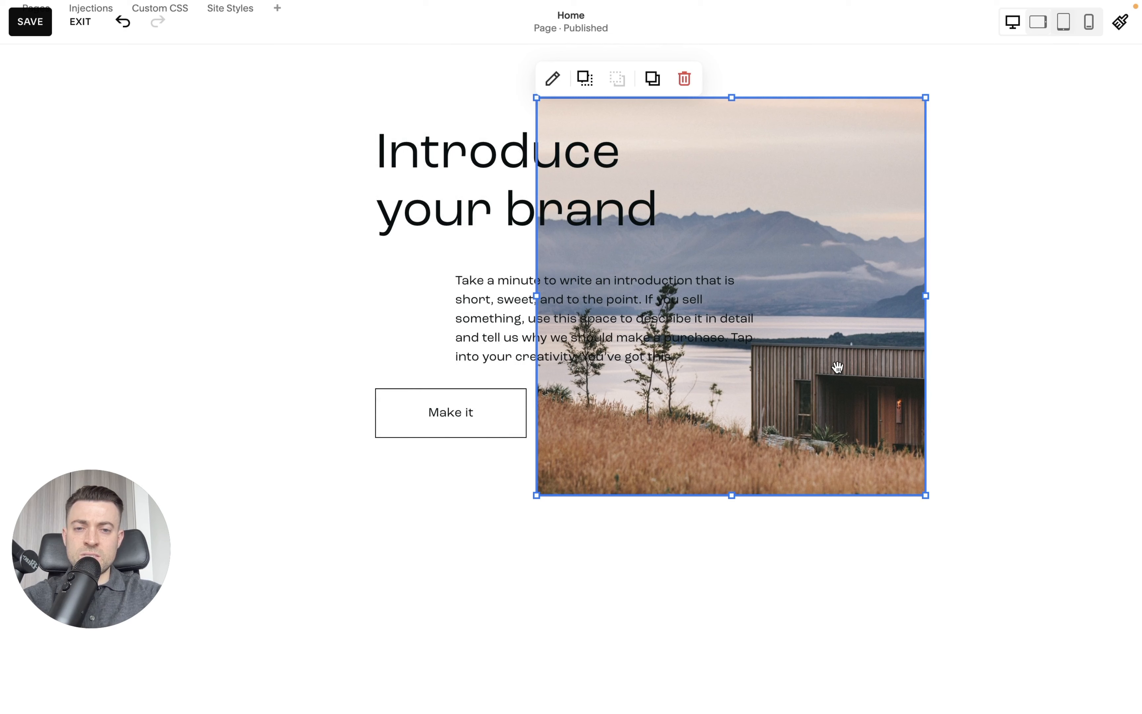
pyautogui.moveTo(680, 93)
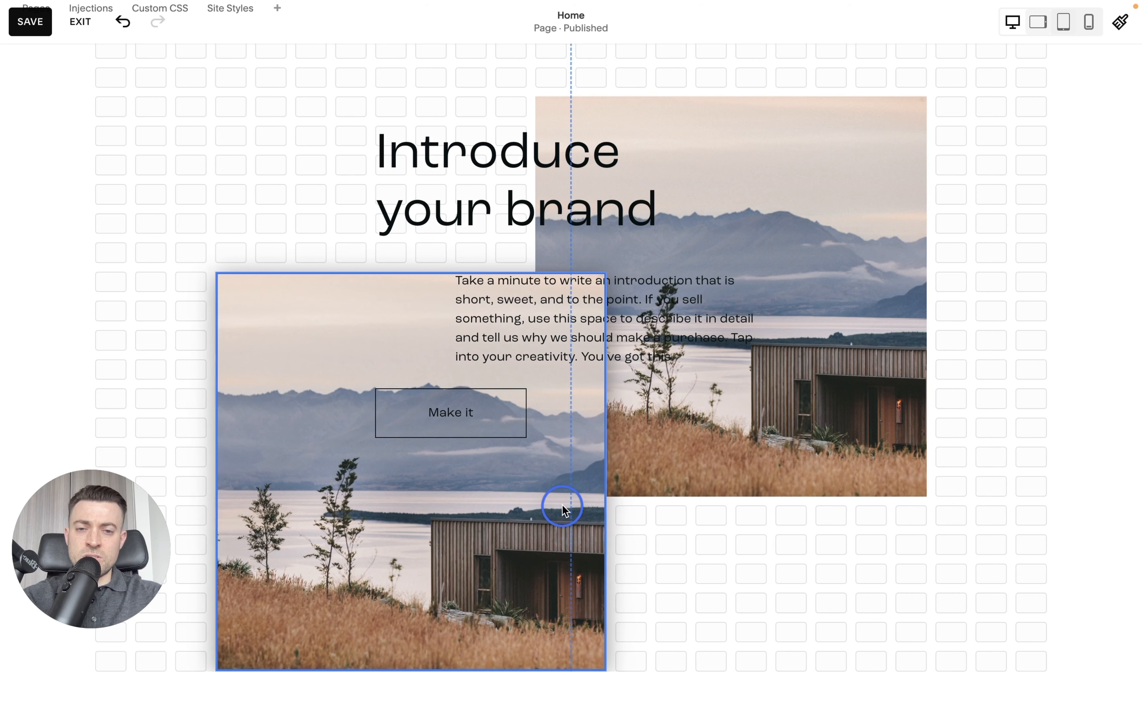
# Place the duplicated landscape image at the lower left and select it
pyautogui.click(562, 507)
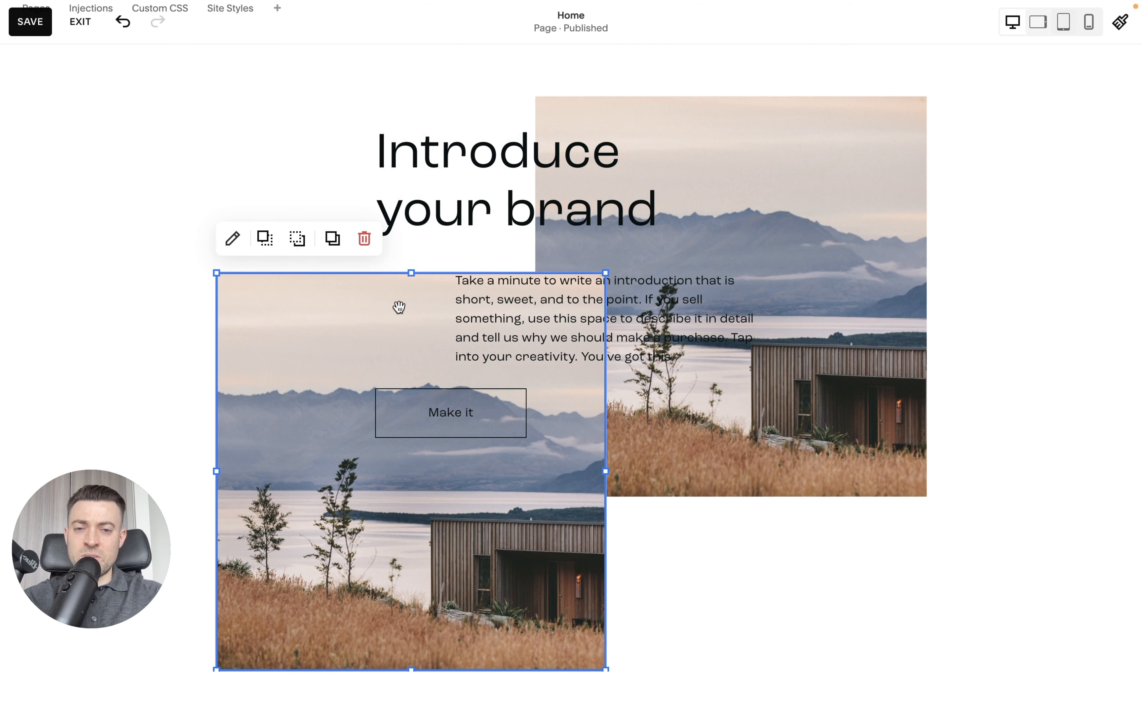
pyautogui.click(850, 226)
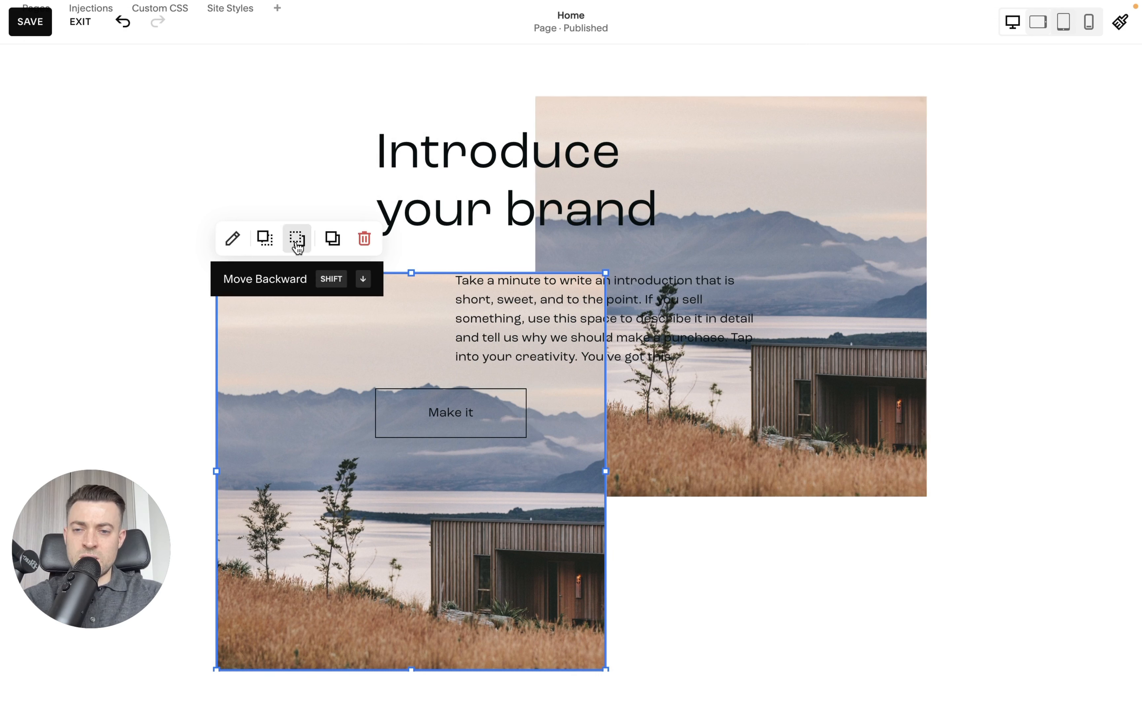
# Send the lower-left image behind the first image while keeping the heading layered in front
pyautogui.click(296, 239)
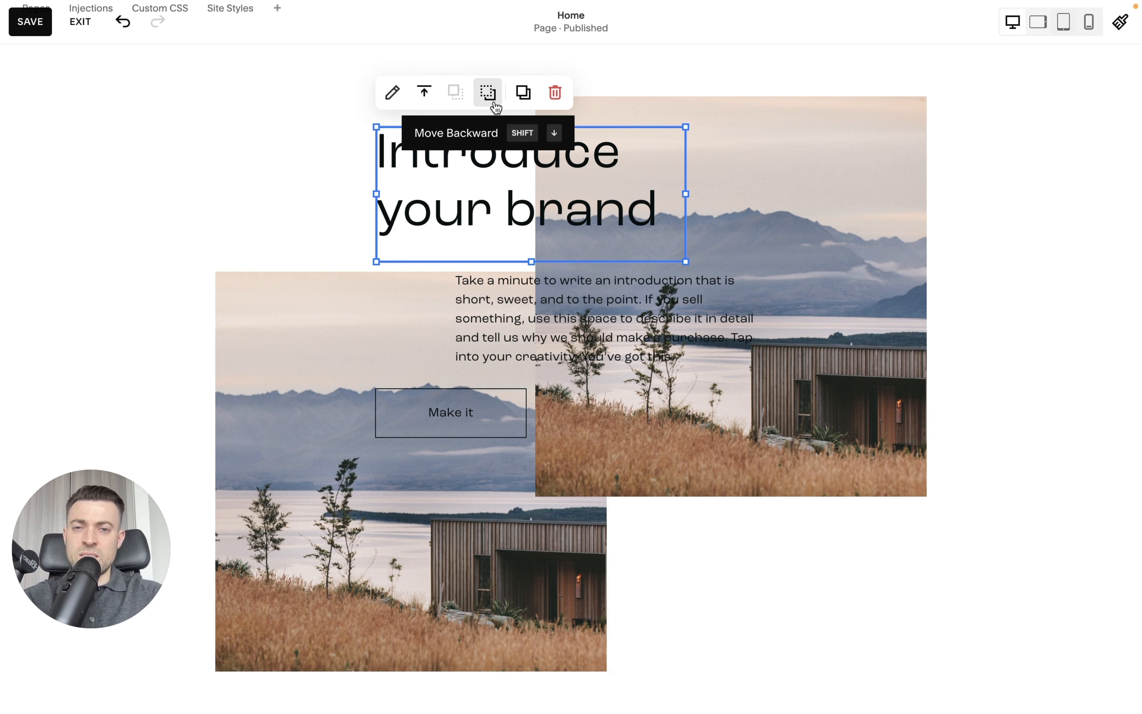
pyautogui.click(487, 92)
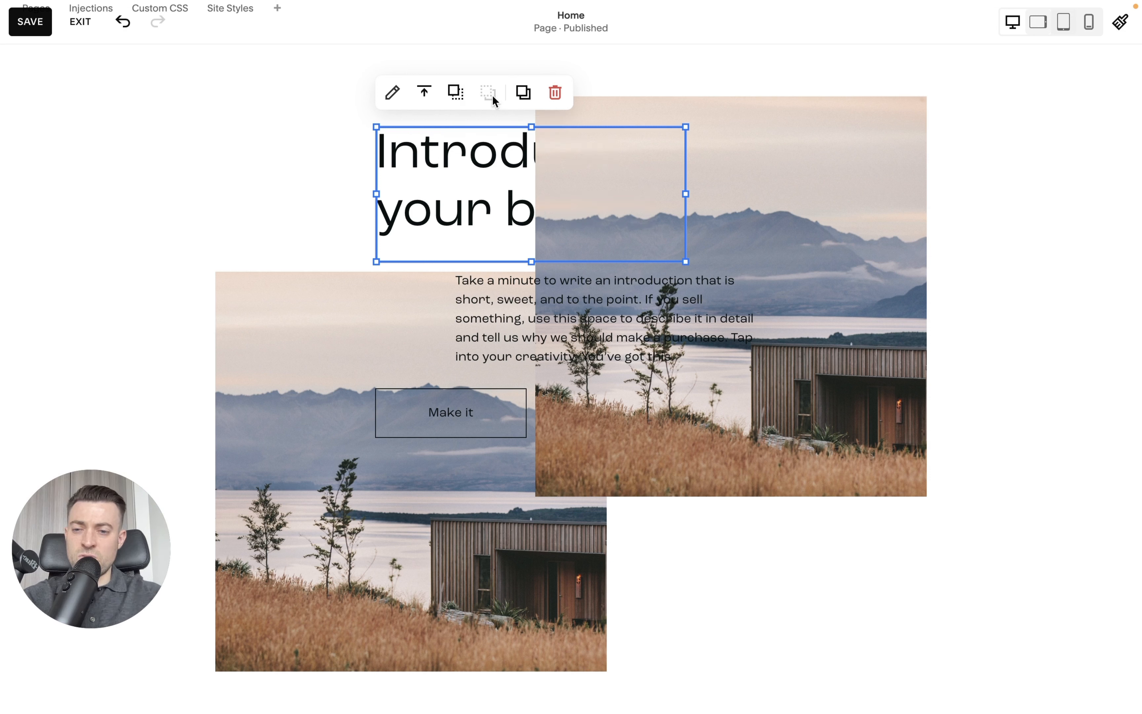
pyautogui.click(487, 93)
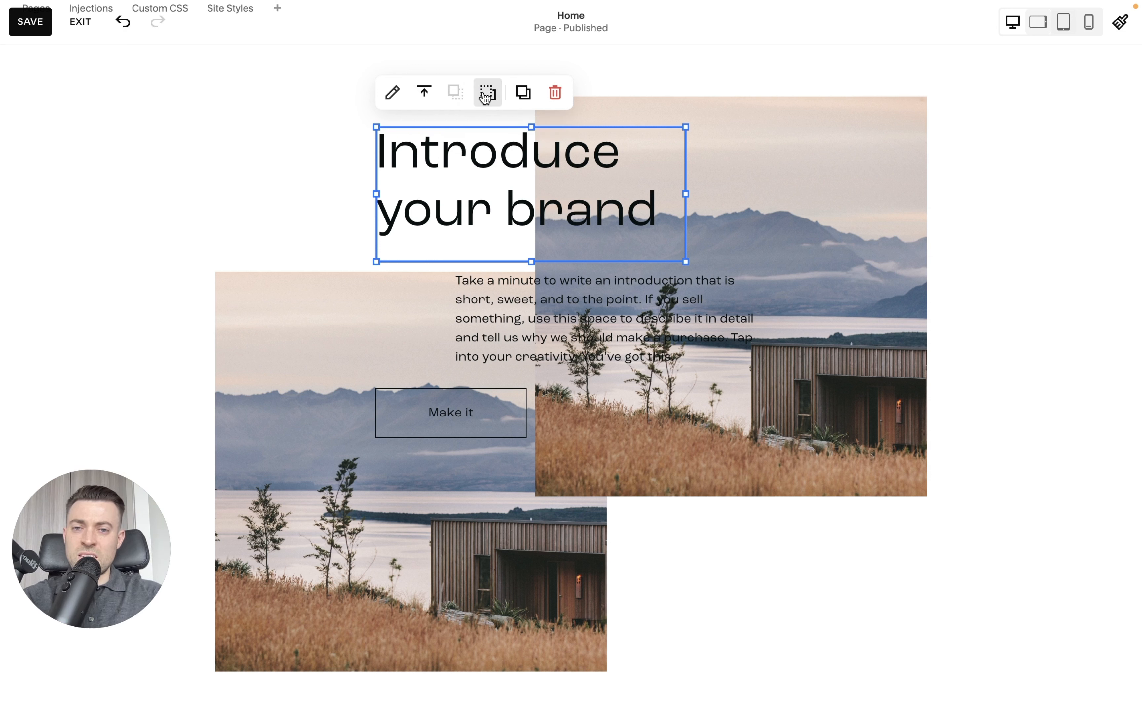
pyautogui.moveTo(486, 93)
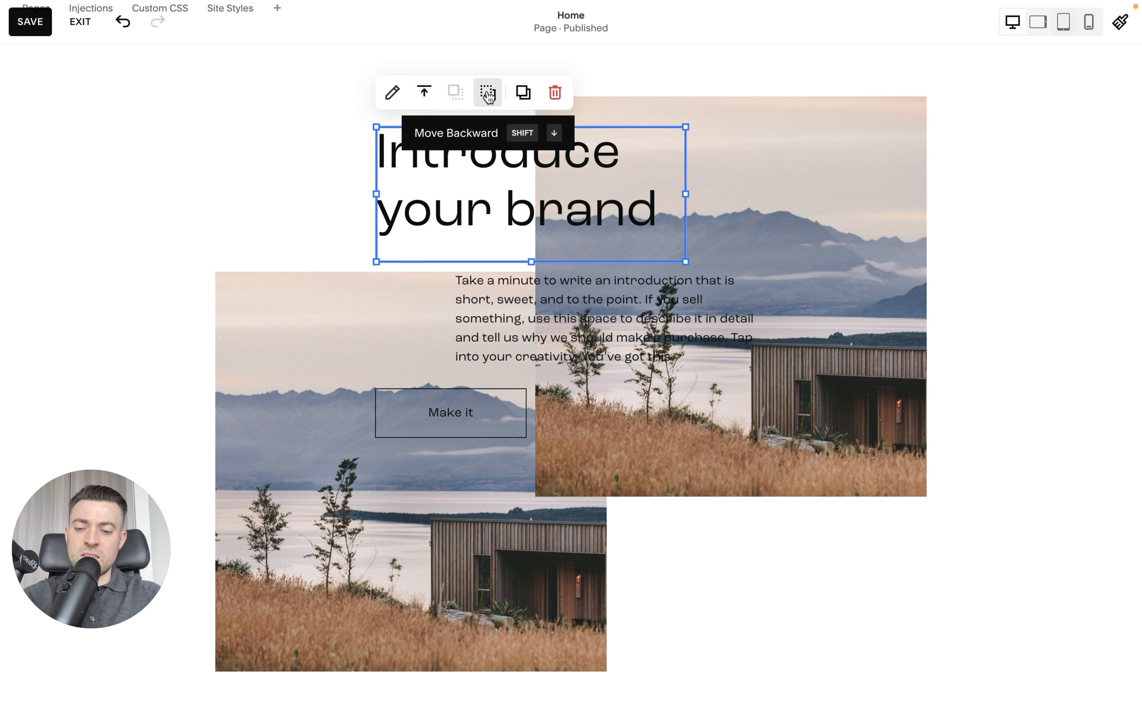
pyautogui.click(486, 92)
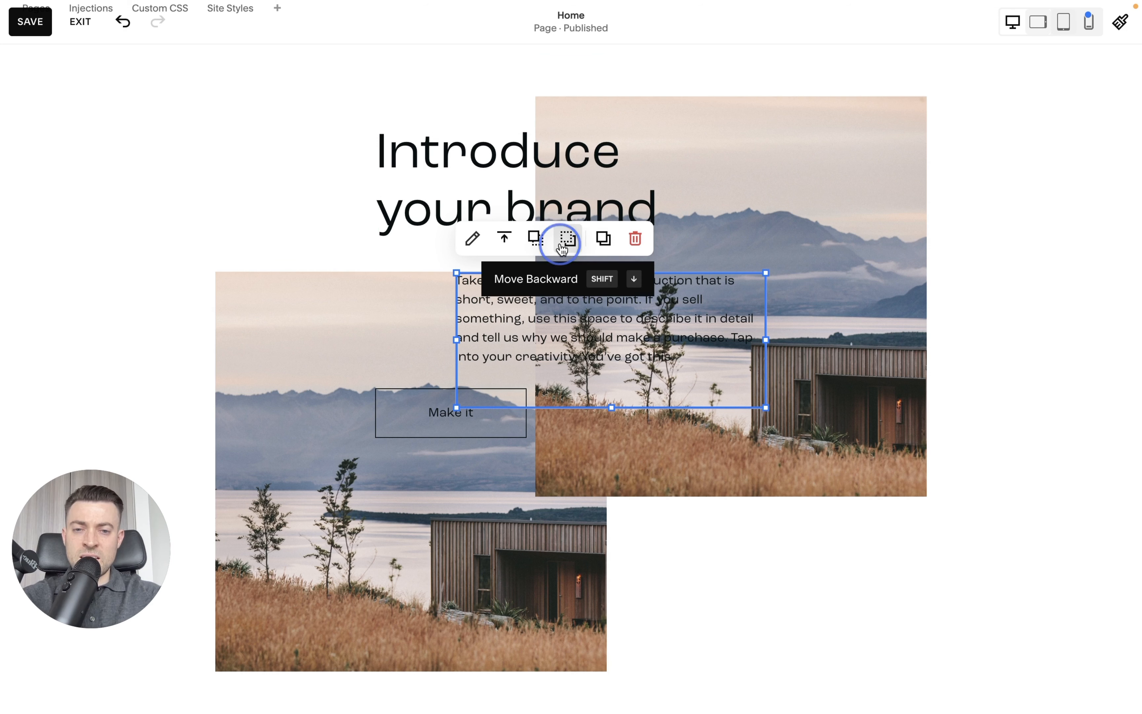
# Keep the body text layered in front of the images, then bring up the section layout library
pyautogui.click(565, 239)
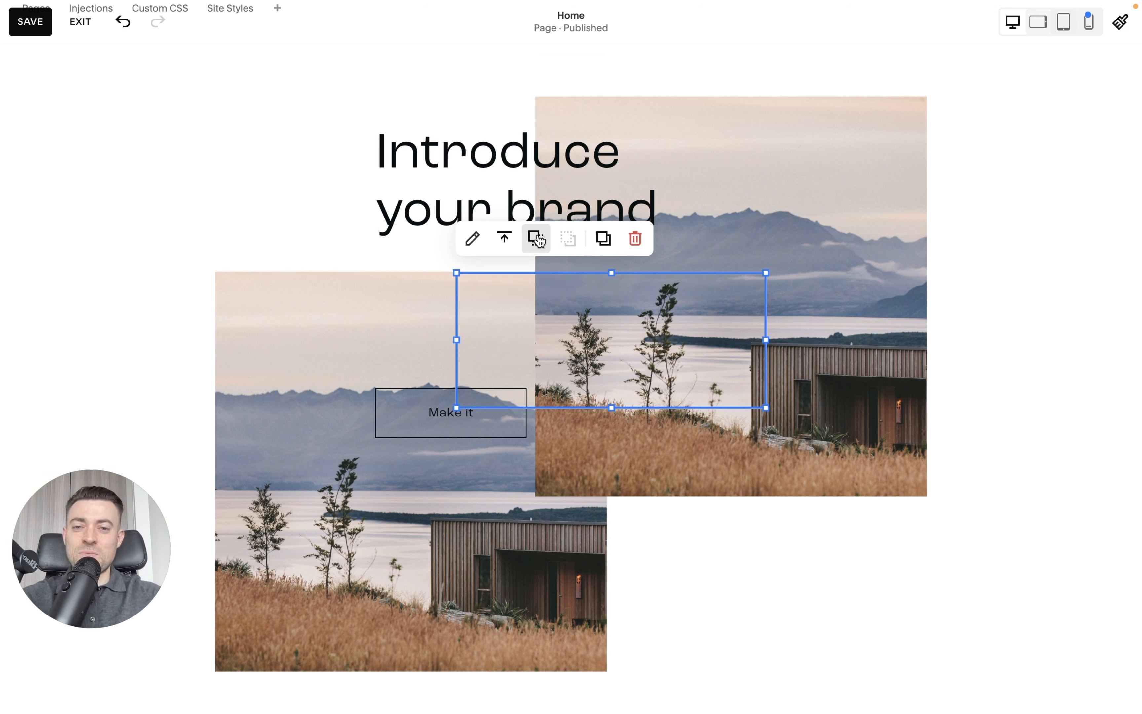
pyautogui.click(536, 238)
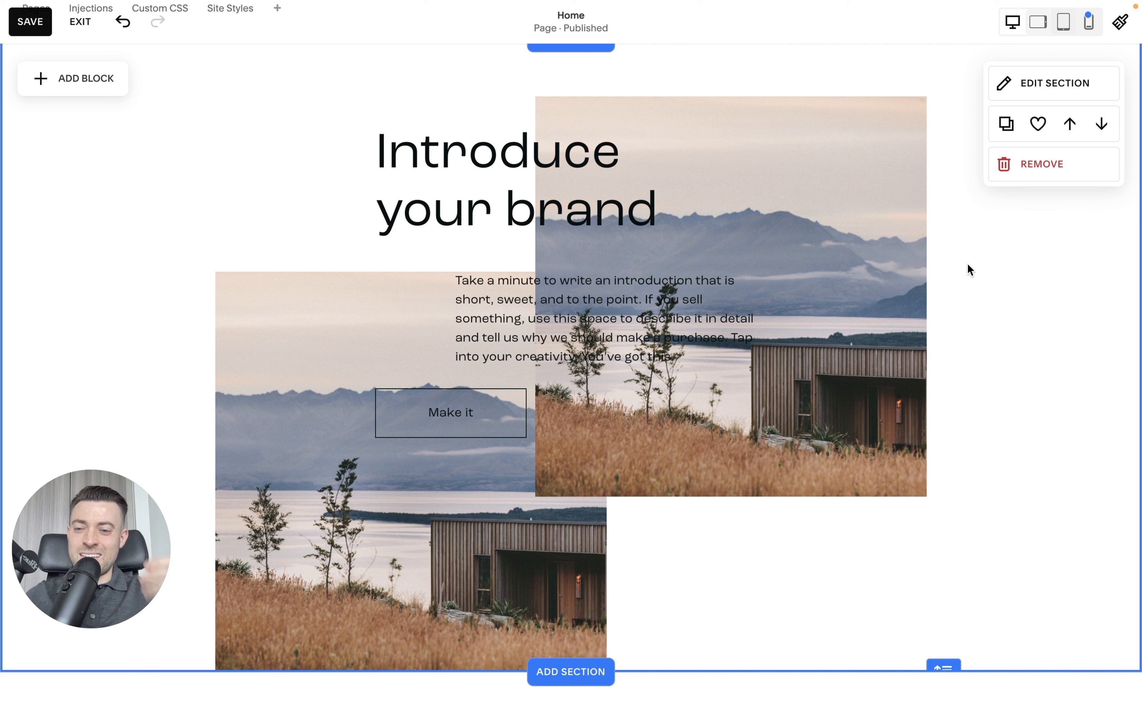
pyautogui.moveTo(863, 445)
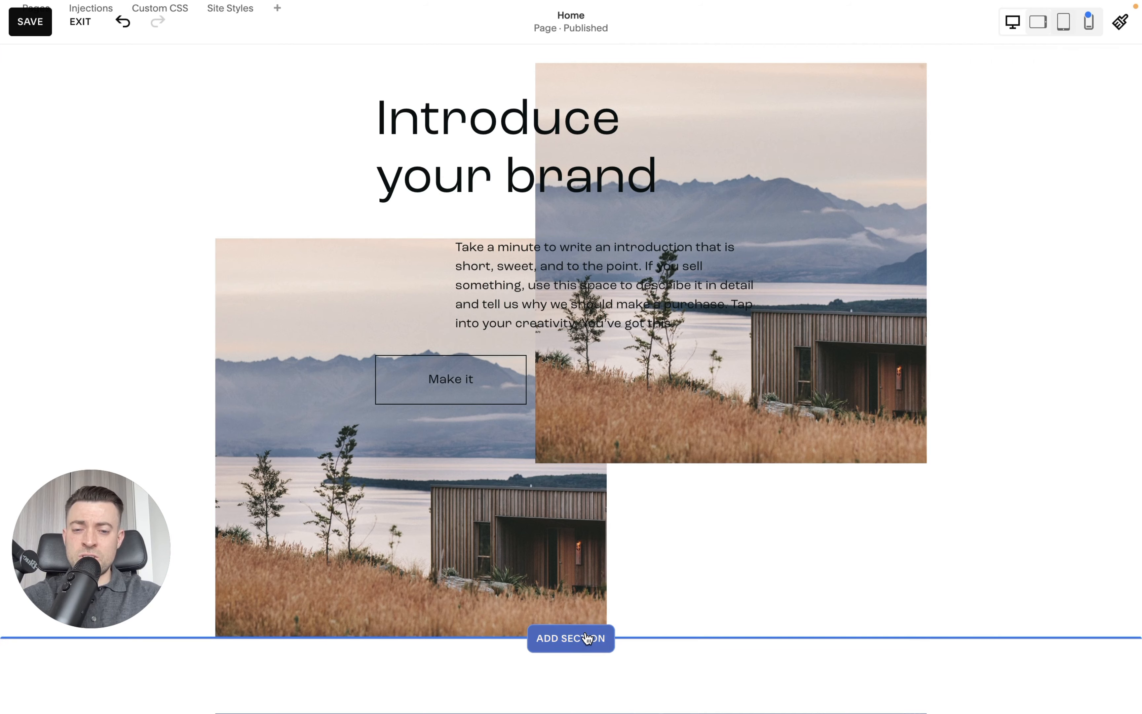
pyautogui.click(571, 638)
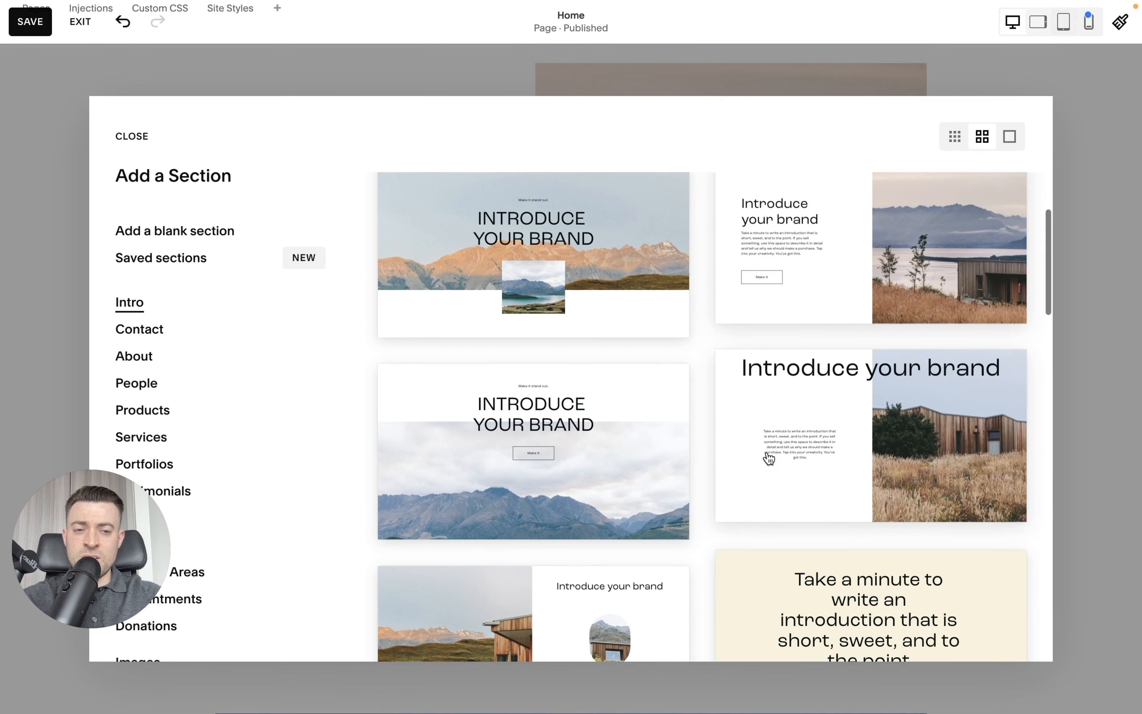
pyautogui.scroll(-3)
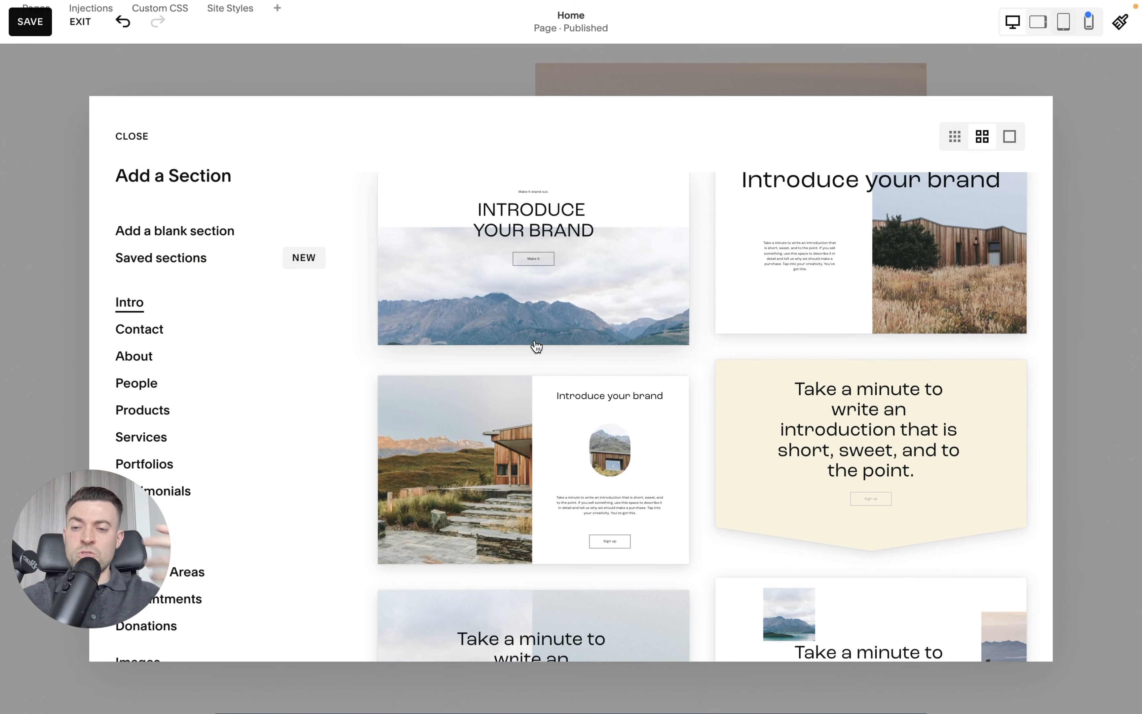
pyautogui.scroll(-3)
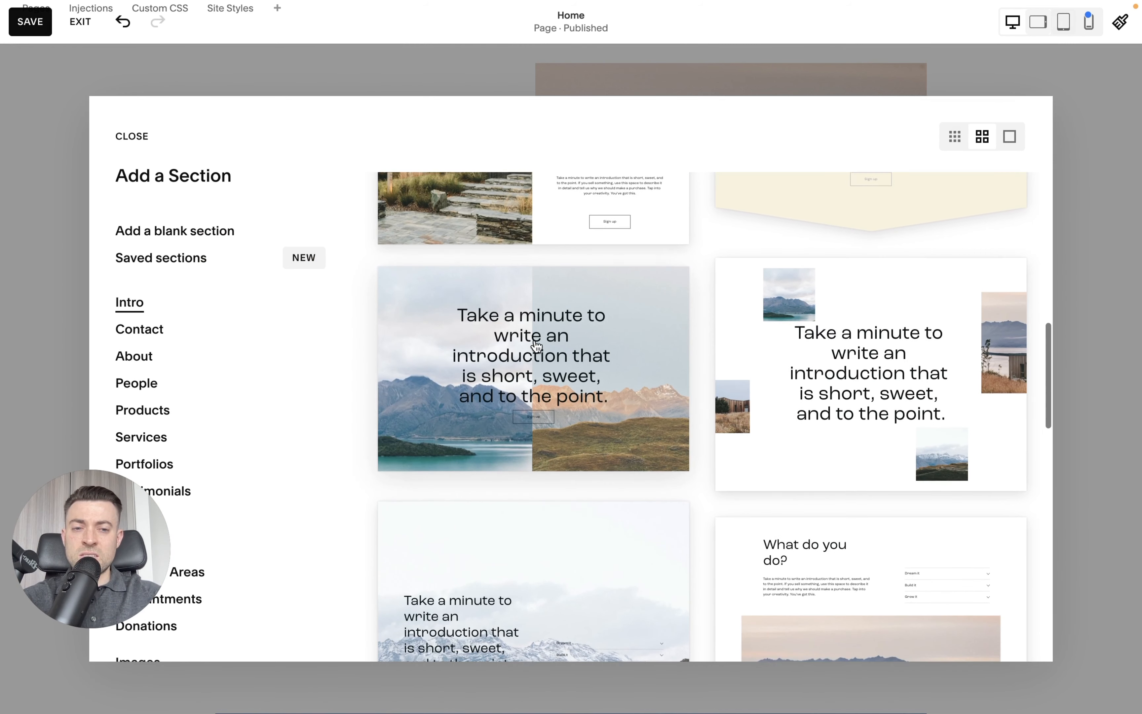